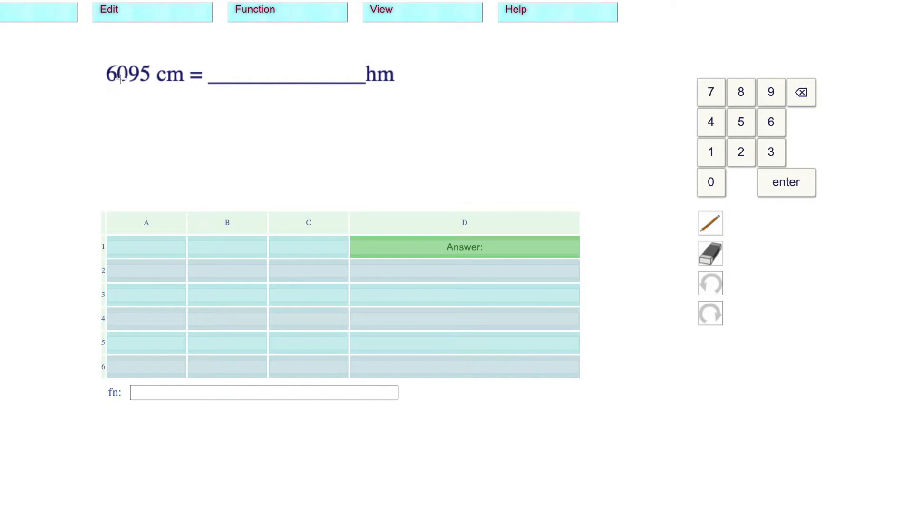
mouse_move(342, 82)
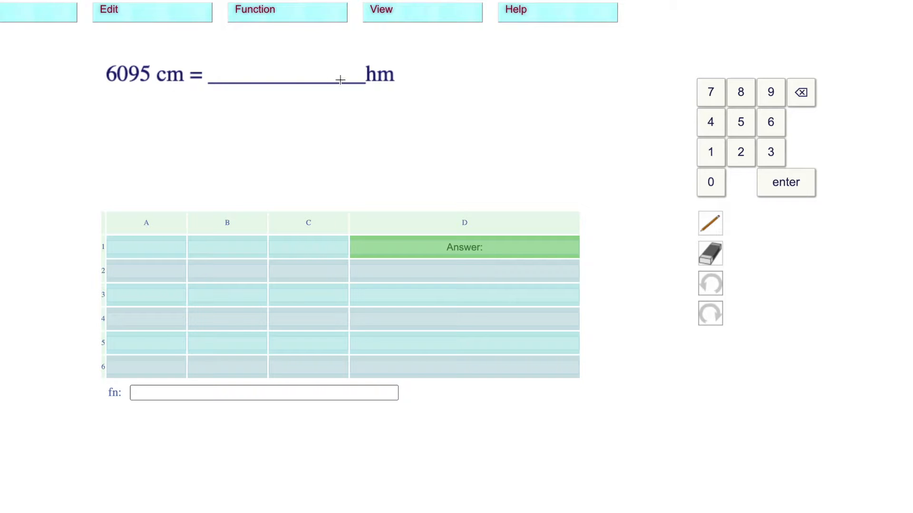
Turn on Show Units from the View menu to display the km–mm ladder
left_click(380, 9)
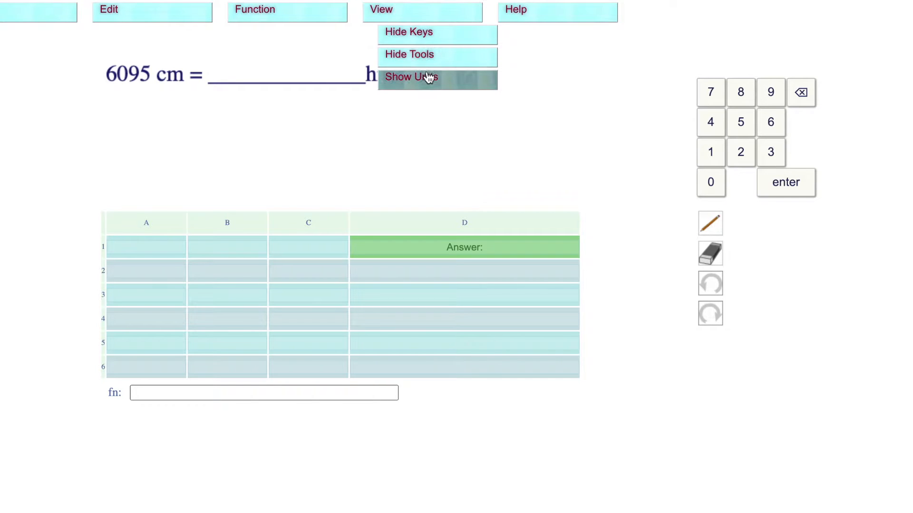
left_click(411, 77)
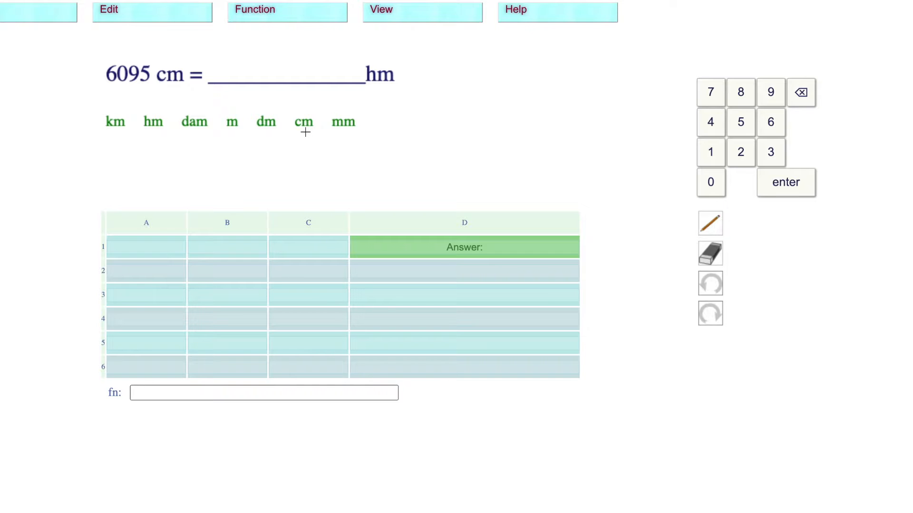
Draw pencil hop arcs from cm to hm and enter 0.6095 in cell D2
left_click(710, 223)
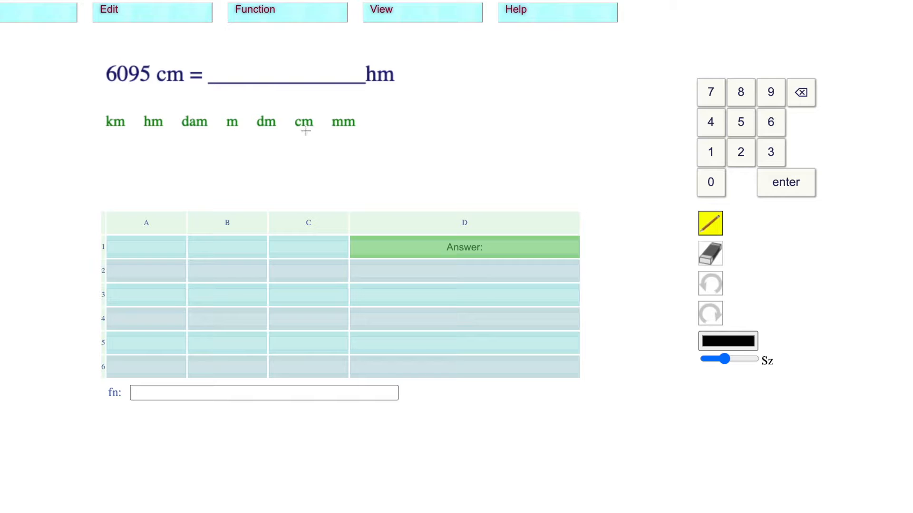
left_click_drag(234, 131, 311, 131)
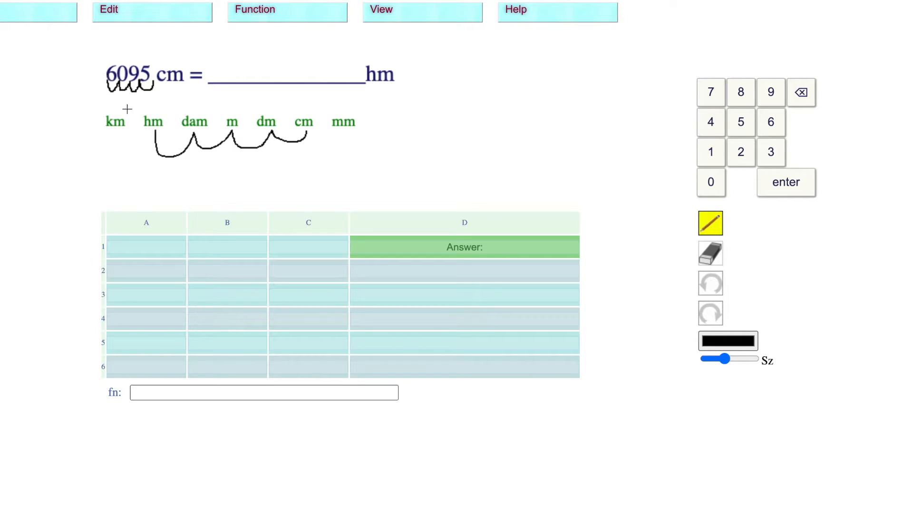
left_click(431, 271)
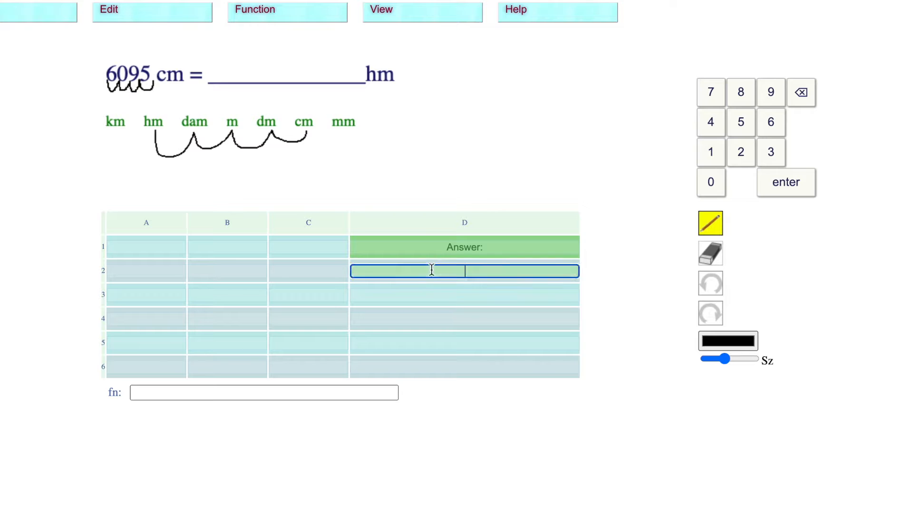
type("0.6")
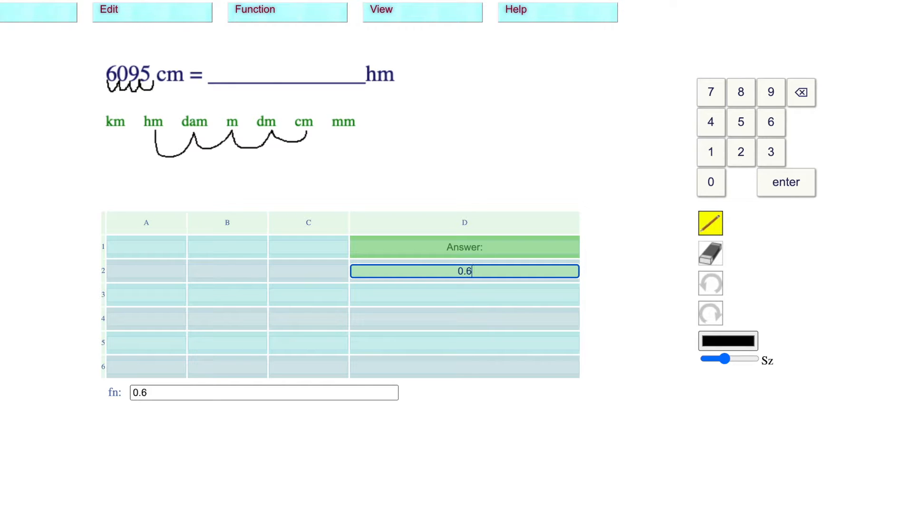
type("095")
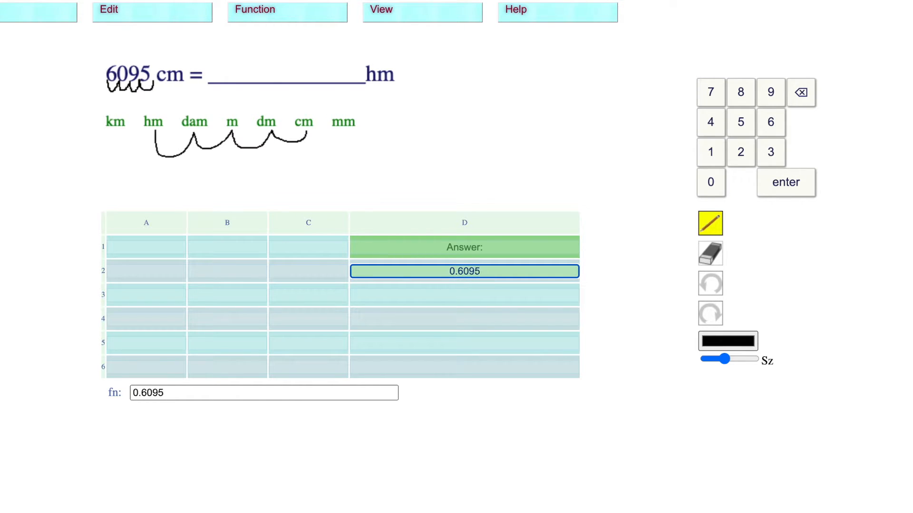
mouse_move(518, 322)
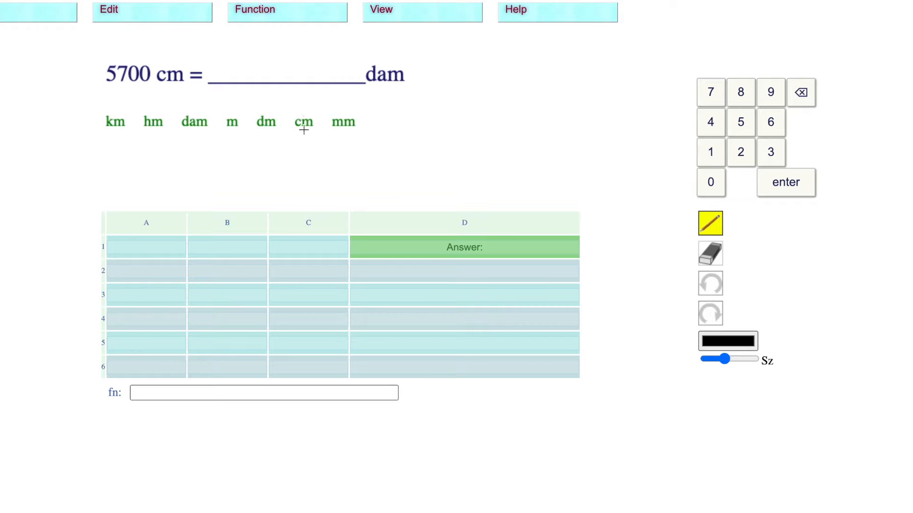
mouse_move(232, 127)
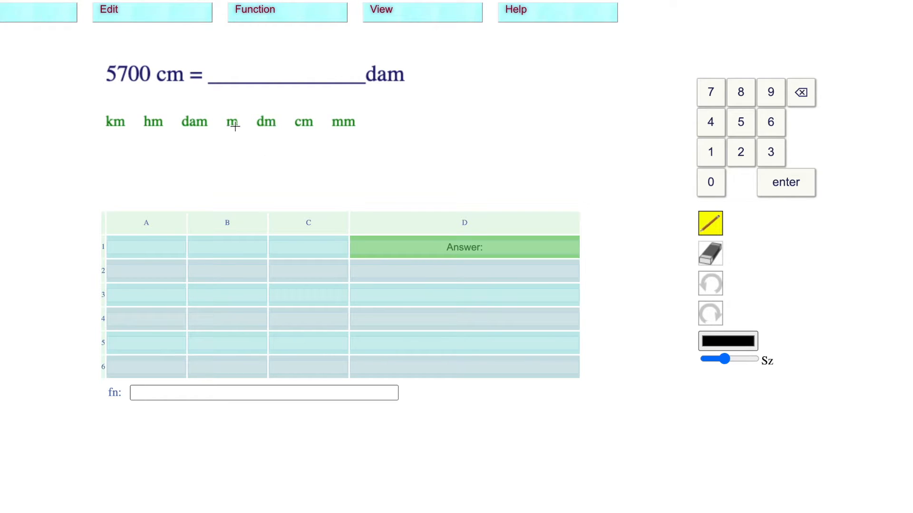
mouse_move(259, 134)
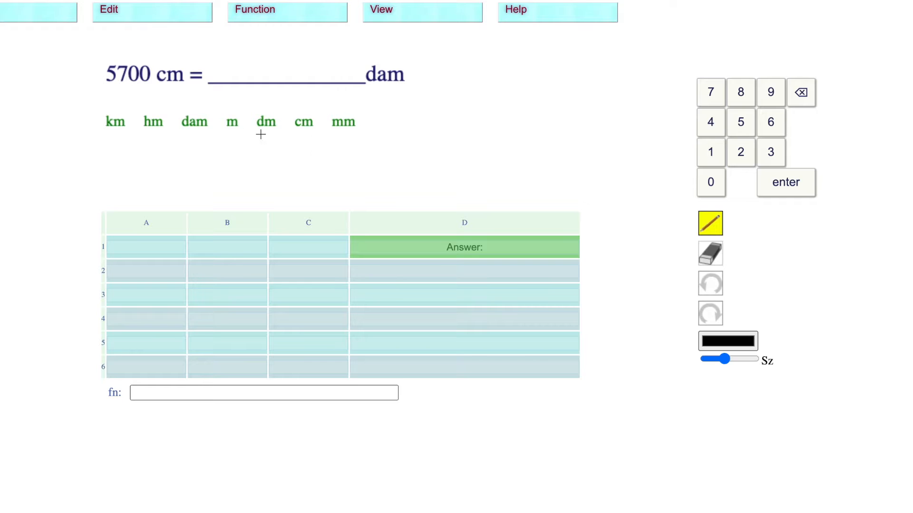
mouse_move(248, 146)
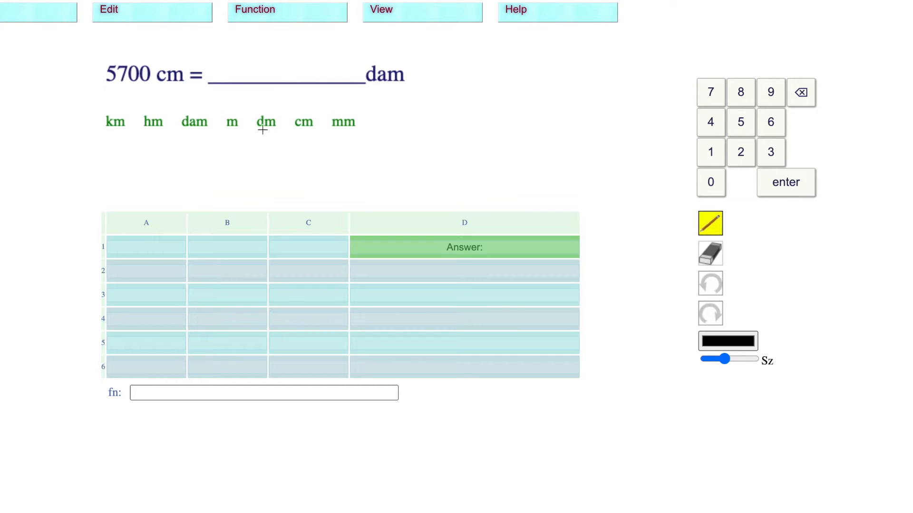
mouse_move(355, 102)
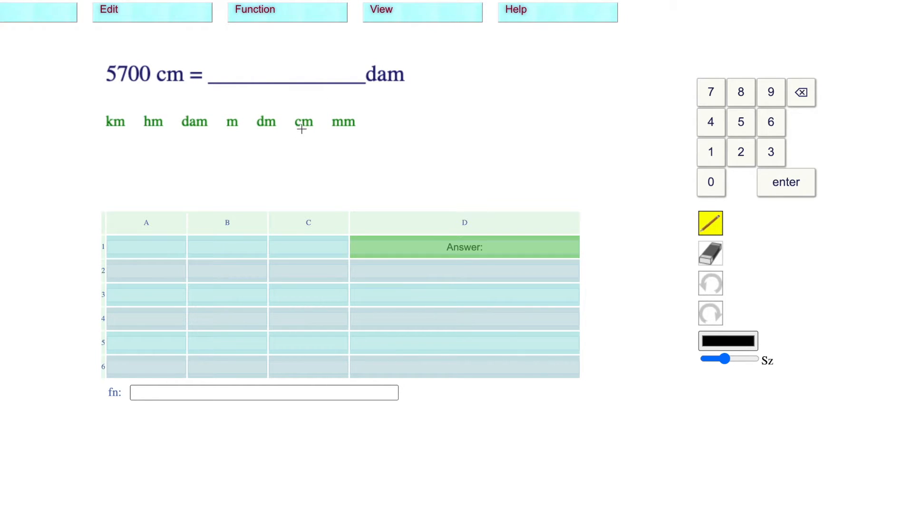
Draw hops from cm to dam and submit the formula =A1/1000 as the answer
left_click_drag(230, 134, 303, 134)
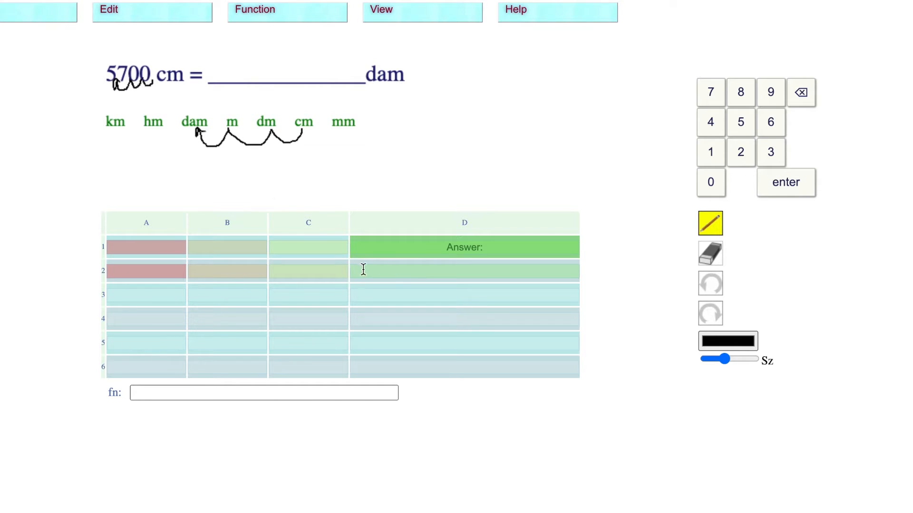
left_click(146, 247)
type("5700")
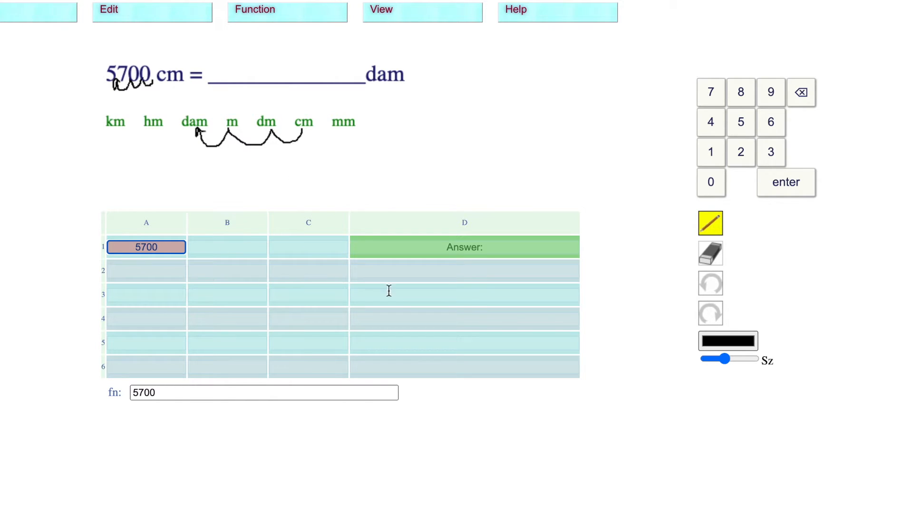
type("=A1/")
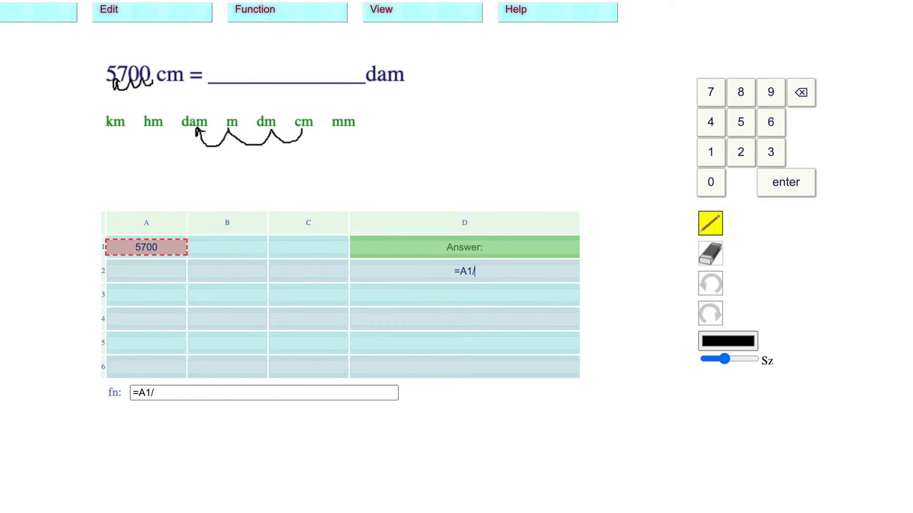
type("1000")
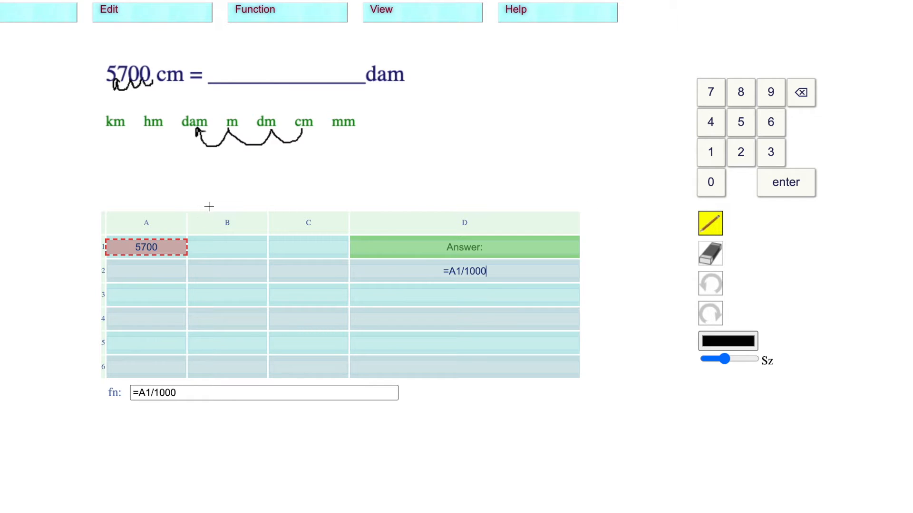
mouse_move(298, 179)
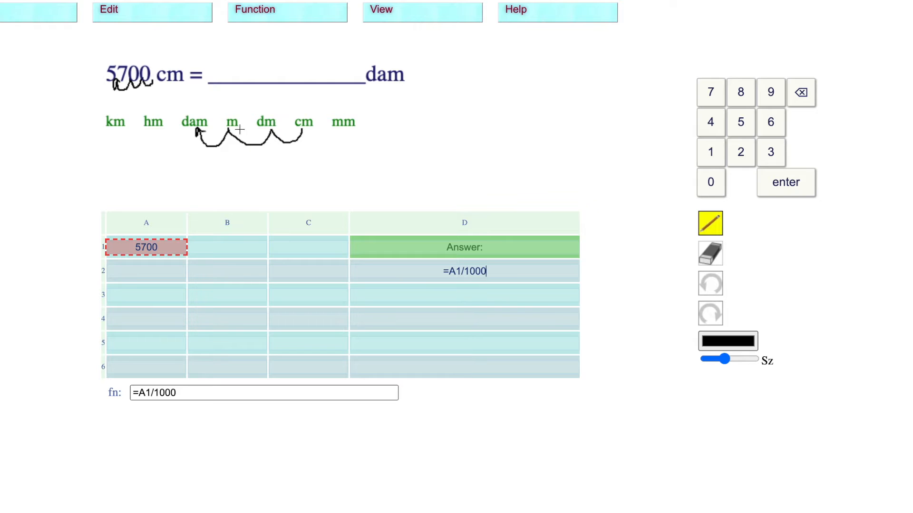
key("Enter")
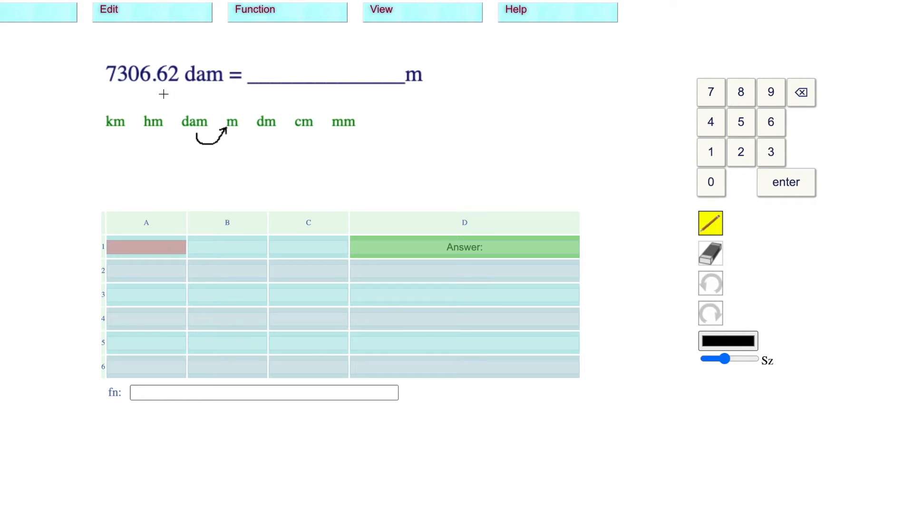
Enter 73 in cell D2 as the answer for 7306.62 dam to m
left_click(407, 271)
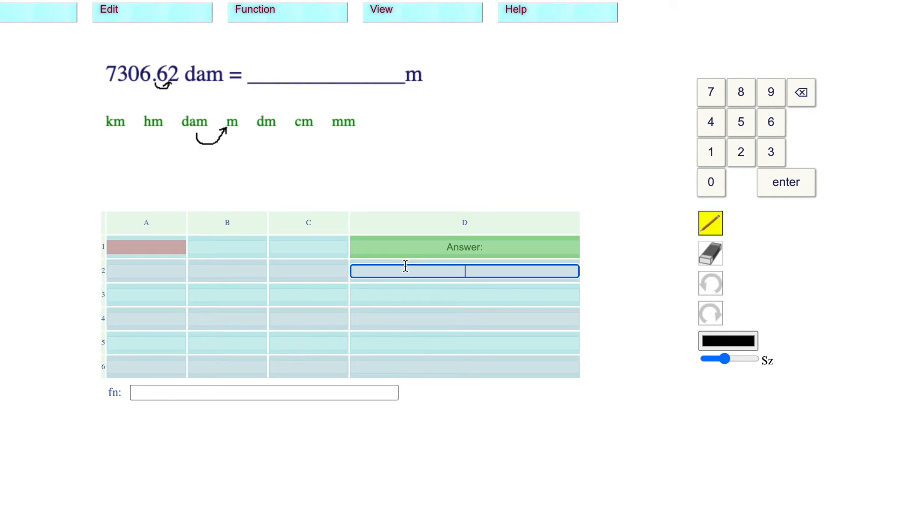
type("73")
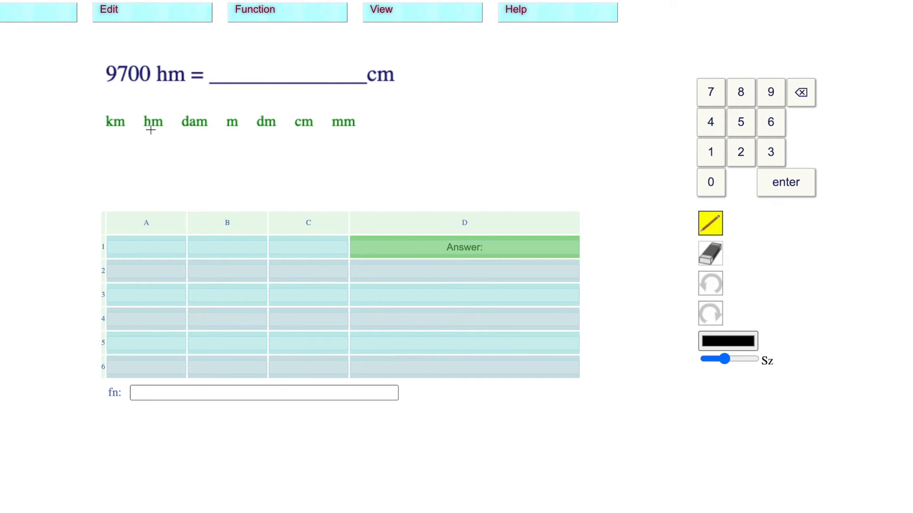
Draw hop arcs from hm to cm, mark the added zeros, and submit 97000
left_click_drag(153, 132, 209, 131)
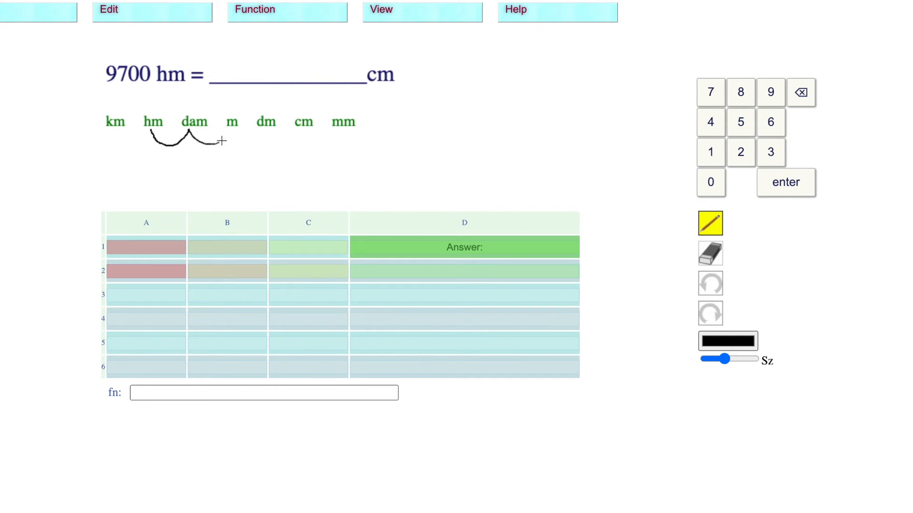
left_click_drag(210, 137, 303, 137)
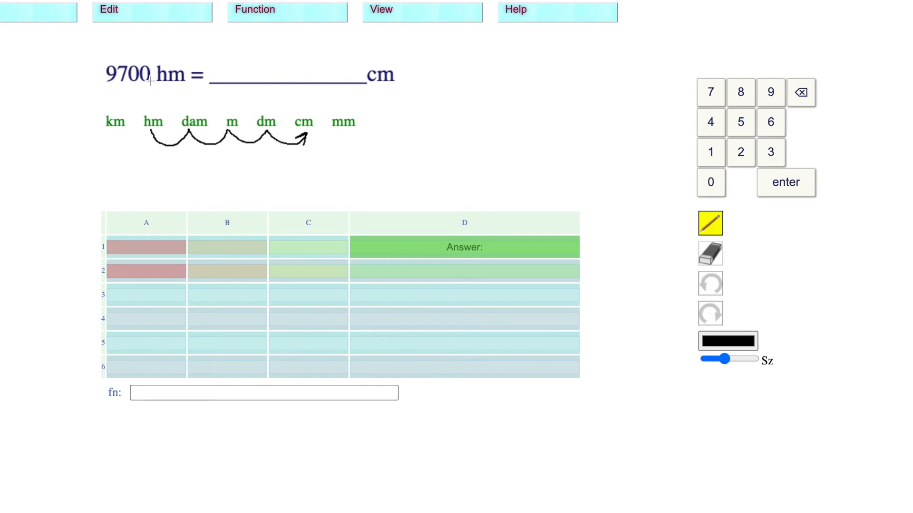
left_click_drag(154, 88, 193, 91)
type("97")
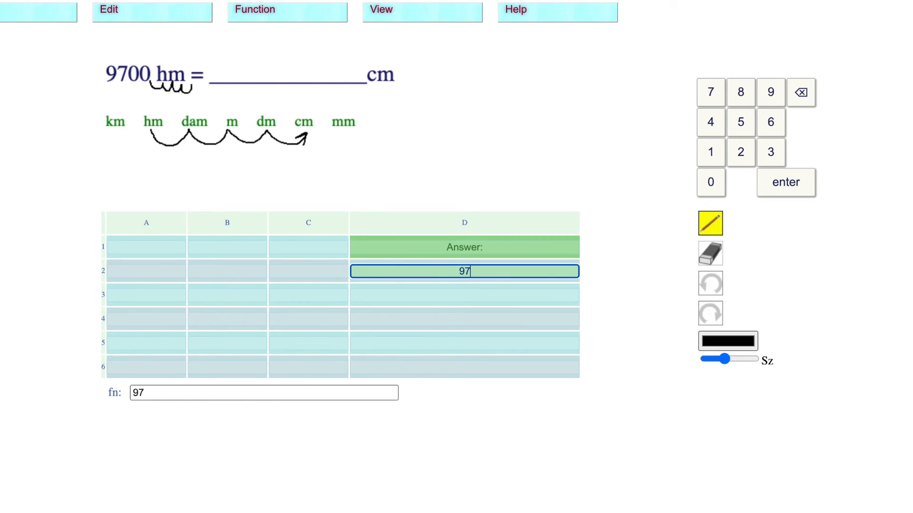
type("000")
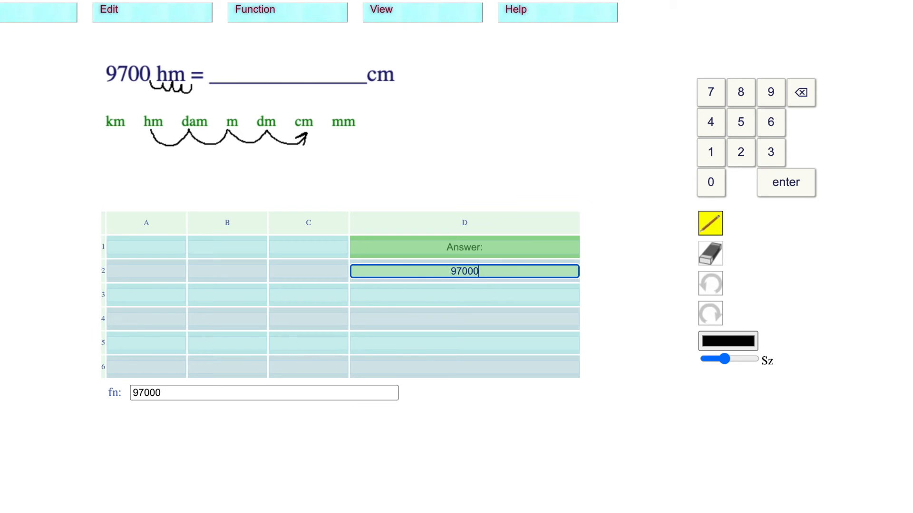
left_click(786, 182)
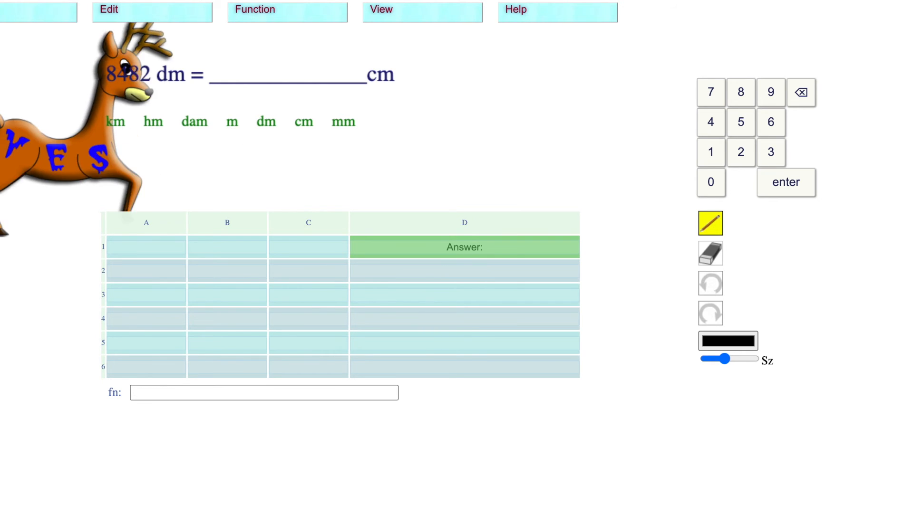